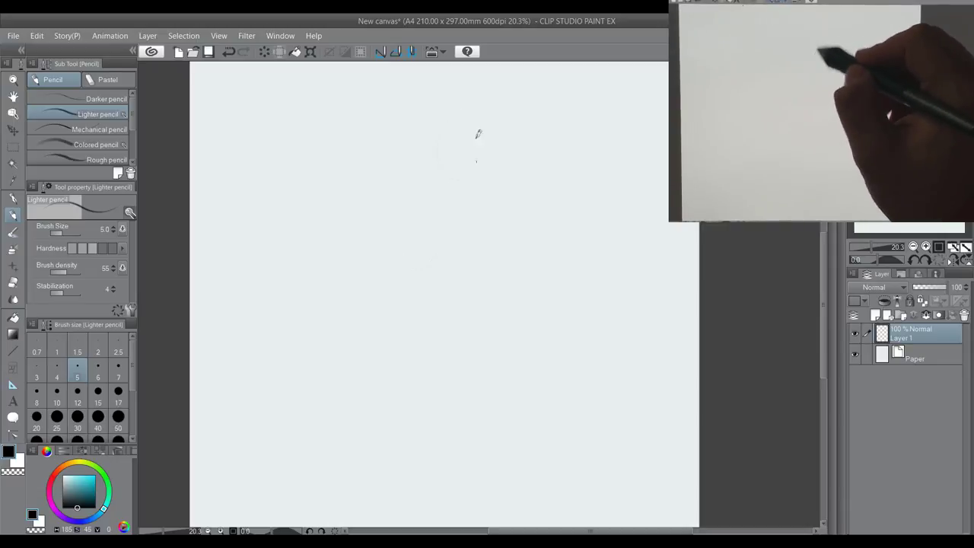
Step: Lightly pencil the head oval at page top and stacked body ovals beneath it
{"action": "left_click_drag", "start_coordinate": [456, 114], "coordinate": [456, 183]}
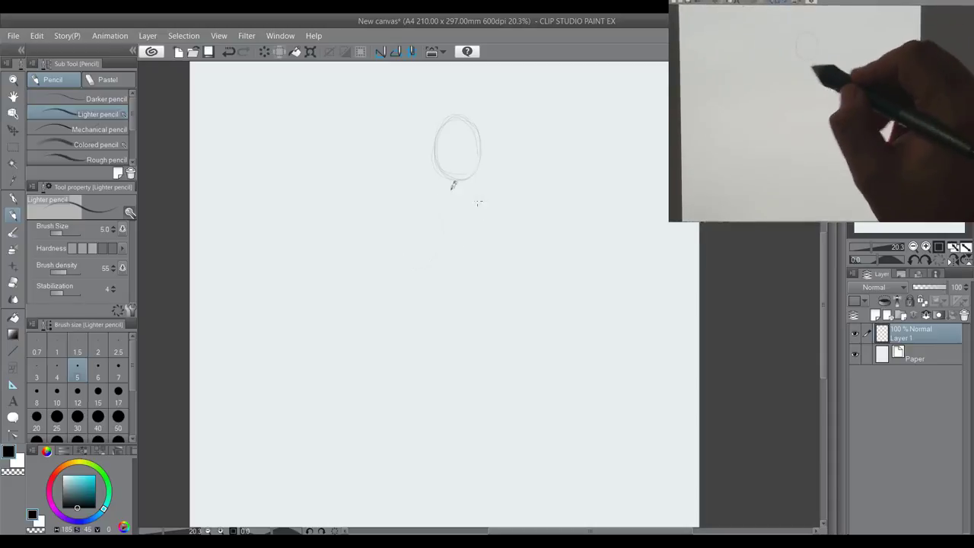
{"action": "left_click_drag", "start_coordinate": [457, 195], "coordinate": [457, 243]}
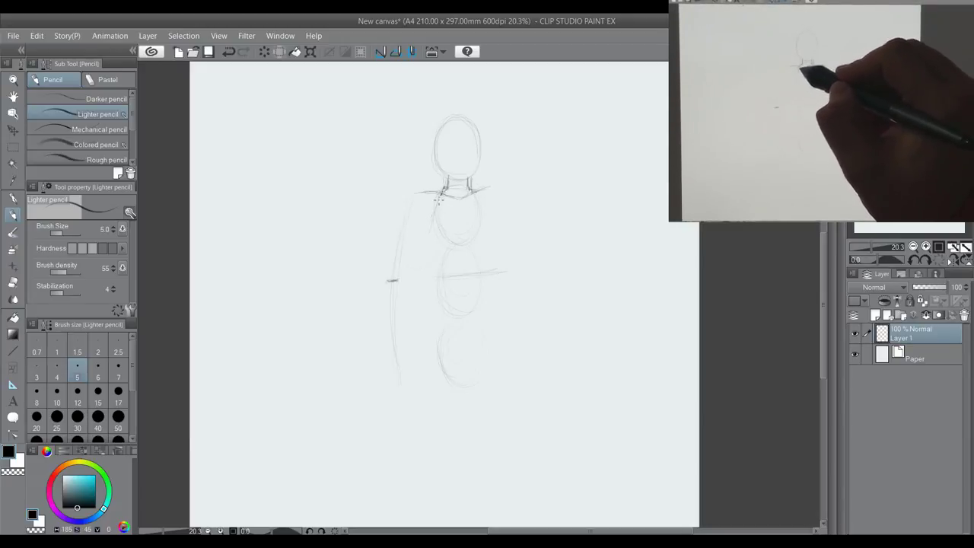
Step: Draw the shoulder line and ribcage outline over the body circles
{"action": "left_click_drag", "start_coordinate": [440, 194], "coordinate": [438, 274]}
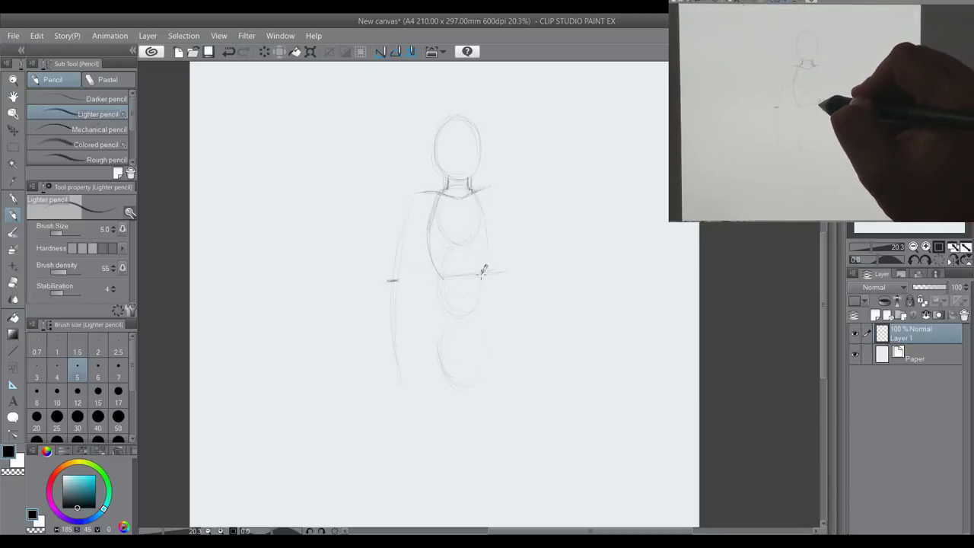
{"action": "left_click_drag", "start_coordinate": [469, 183], "coordinate": [486, 274]}
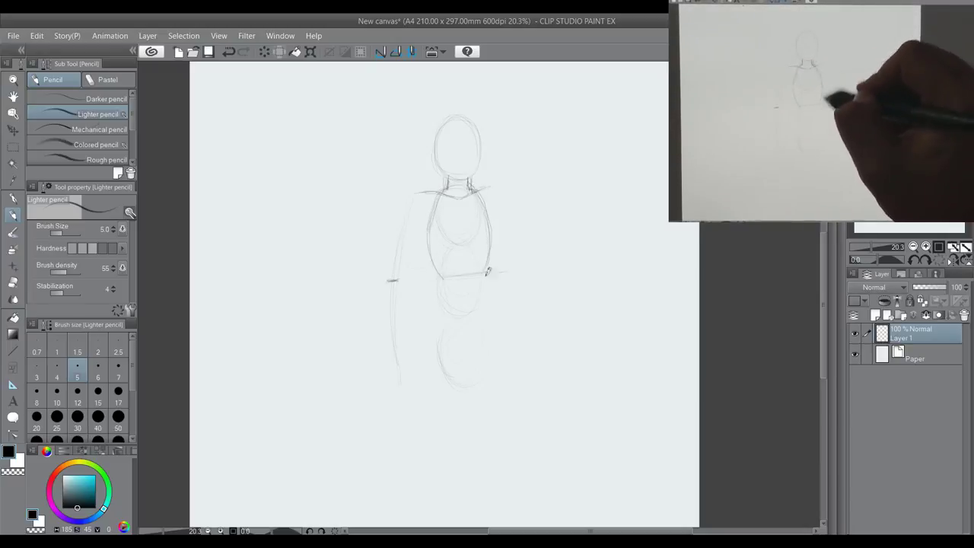
{"action": "left_click_drag", "start_coordinate": [464, 211], "coordinate": [463, 246]}
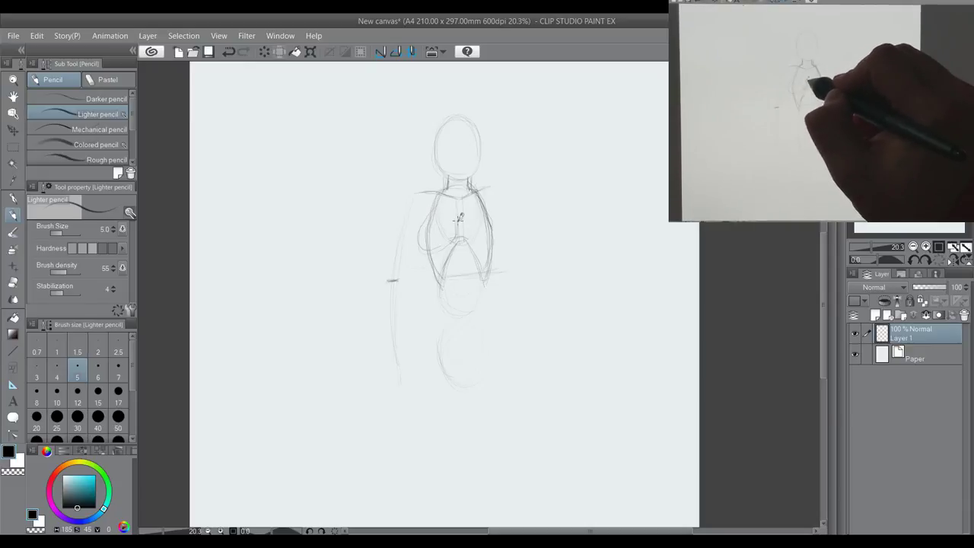
Step: Sketch and shape the chest forms on the torso
{"action": "left_click_drag", "start_coordinate": [450, 205], "coordinate": [438, 244]}
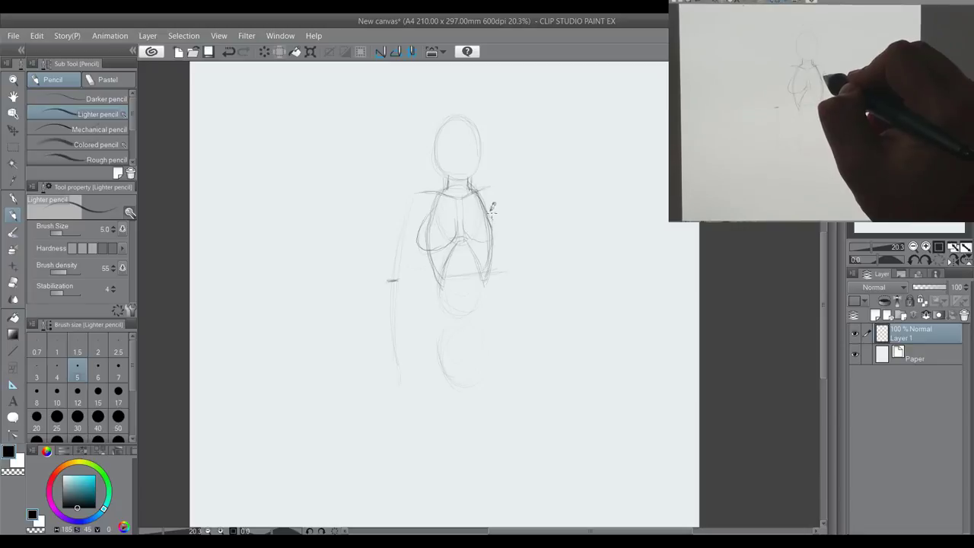
{"action": "left_click_drag", "start_coordinate": [469, 206], "coordinate": [475, 236]}
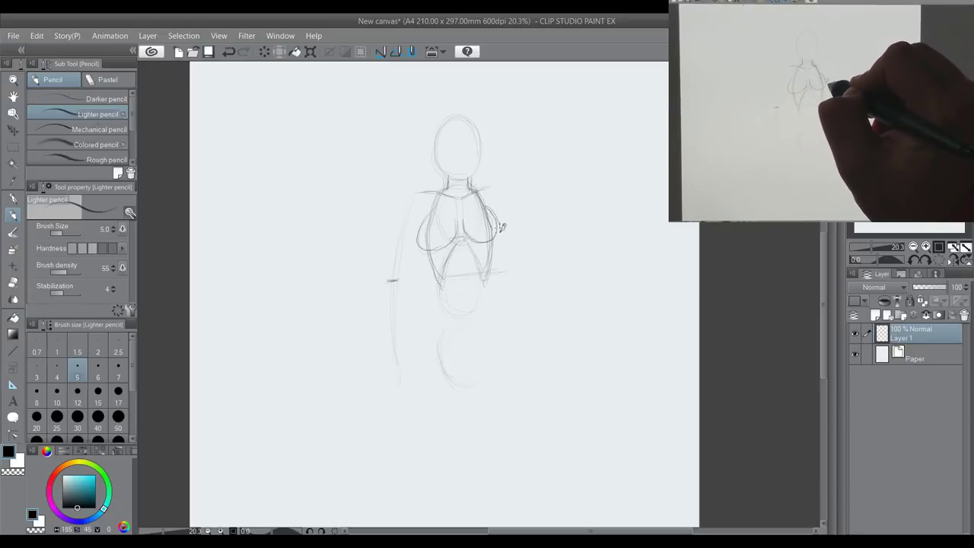
{"action": "left_click_drag", "start_coordinate": [472, 198], "coordinate": [494, 228]}
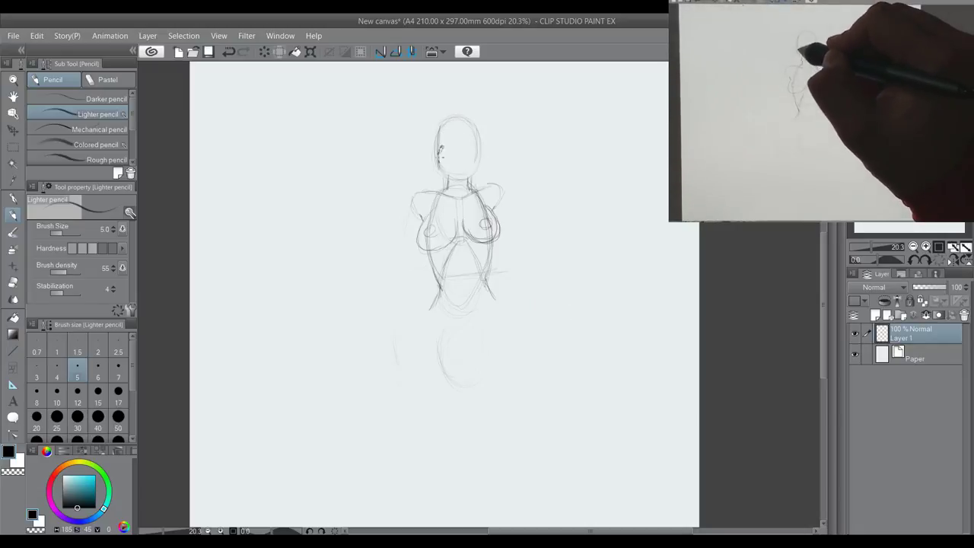
Step: Add horizontal face guidelines across the head oval
{"action": "left_click_drag", "start_coordinate": [456, 137], "coordinate": [460, 175]}
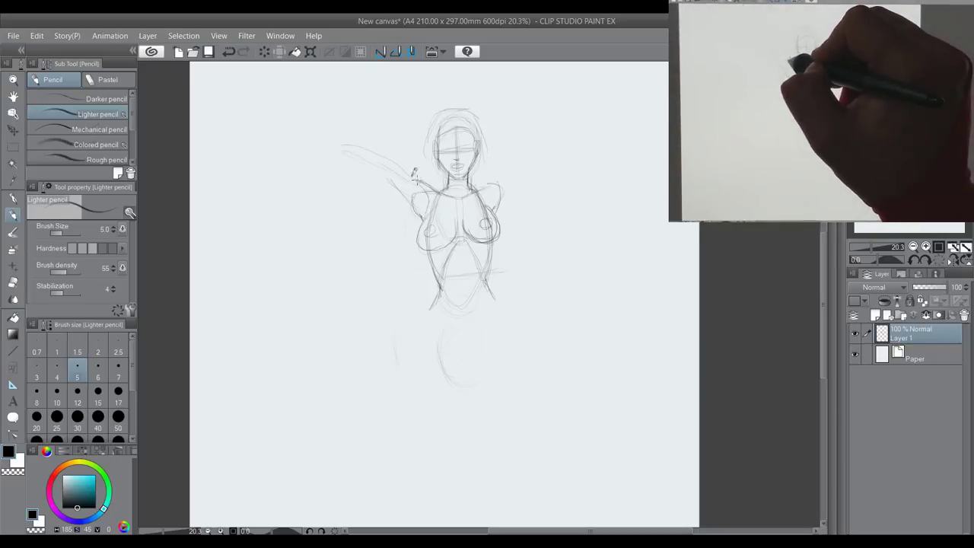
Step: Block in the left upper arm and the right arm with its forearm line
{"action": "left_click_drag", "start_coordinate": [414, 175], "coordinate": [365, 152]}
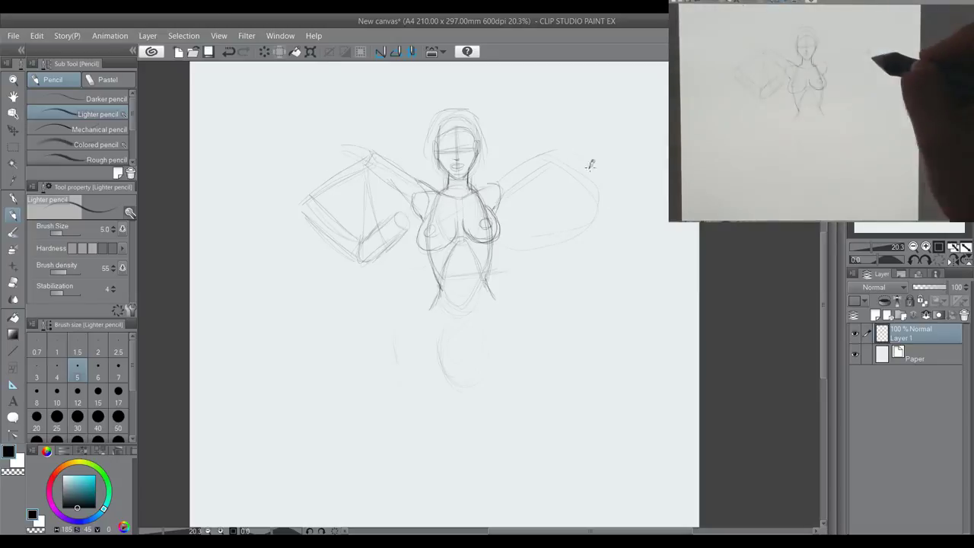
{"action": "left_click_drag", "start_coordinate": [494, 195], "coordinate": [552, 160]}
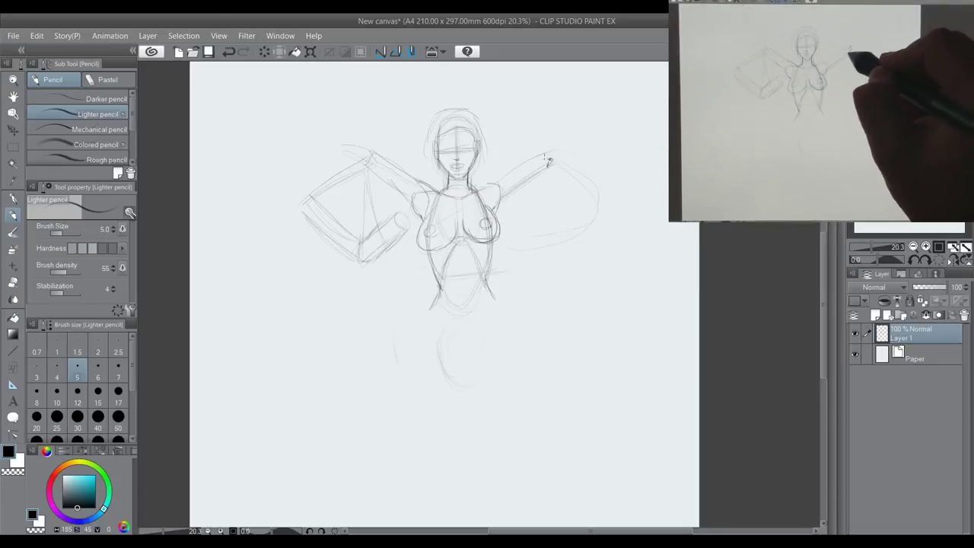
{"action": "left_click_drag", "start_coordinate": [549, 160], "coordinate": [609, 198]}
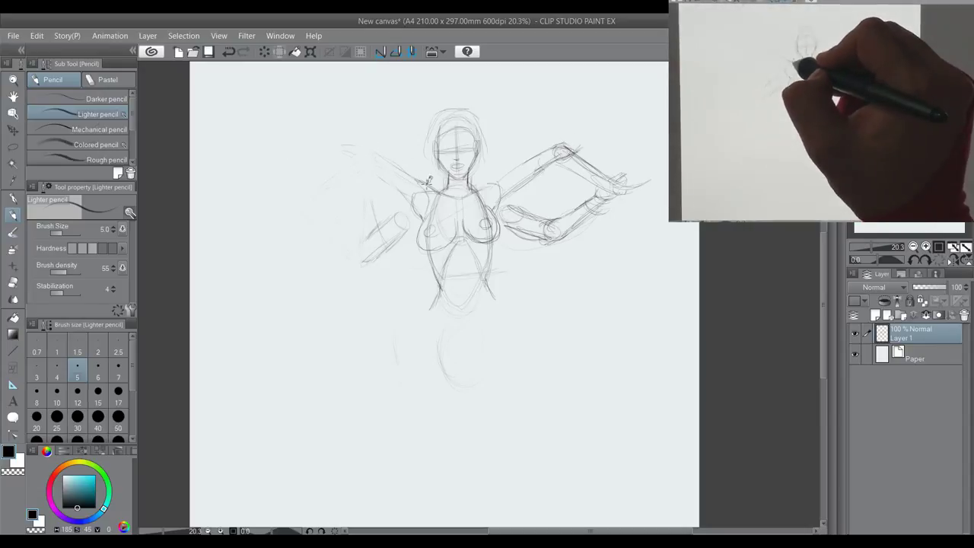
Step: Refine the hand segment at the end of the raised arm
{"action": "left_click_drag", "start_coordinate": [426, 183], "coordinate": [362, 156]}
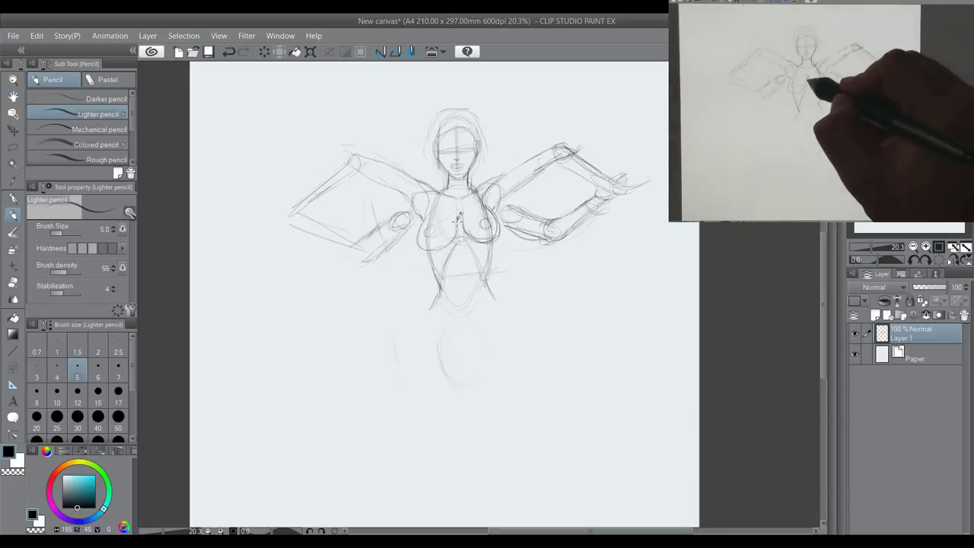
Step: Strengthen the arm and waist lines, then rough in legs below the torso
{"action": "left_click_drag", "start_coordinate": [433, 220], "coordinate": [464, 229]}
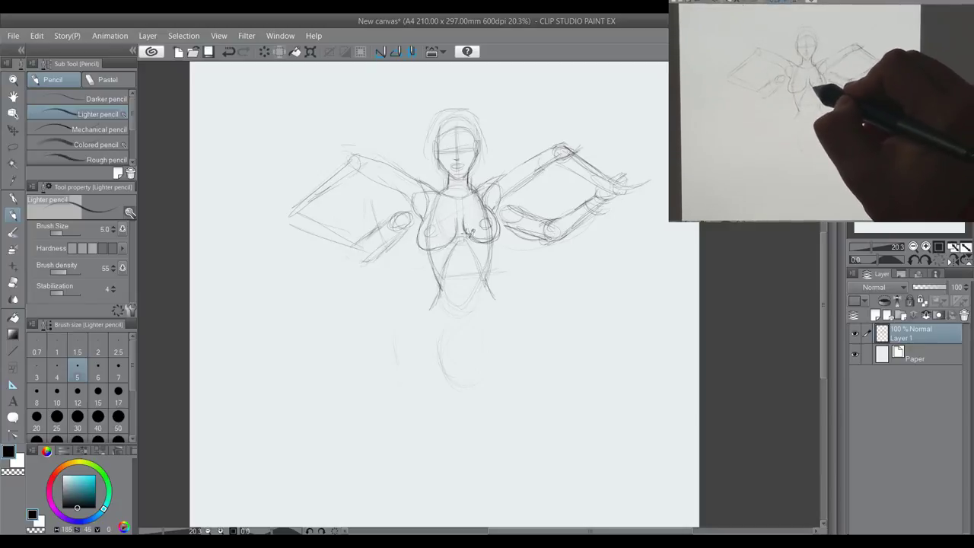
{"action": "left_click_drag", "start_coordinate": [457, 206], "coordinate": [494, 221]}
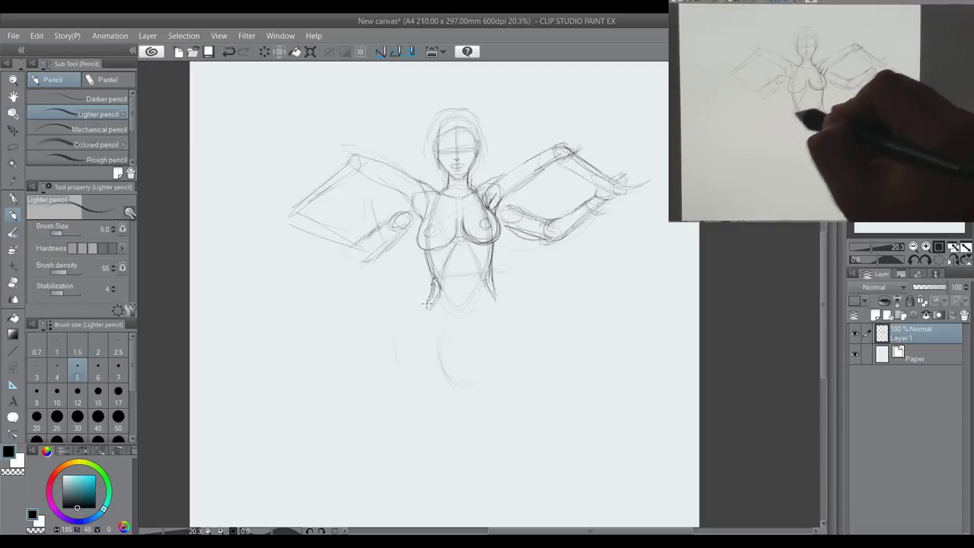
{"action": "left_click_drag", "start_coordinate": [444, 297], "coordinate": [495, 301]}
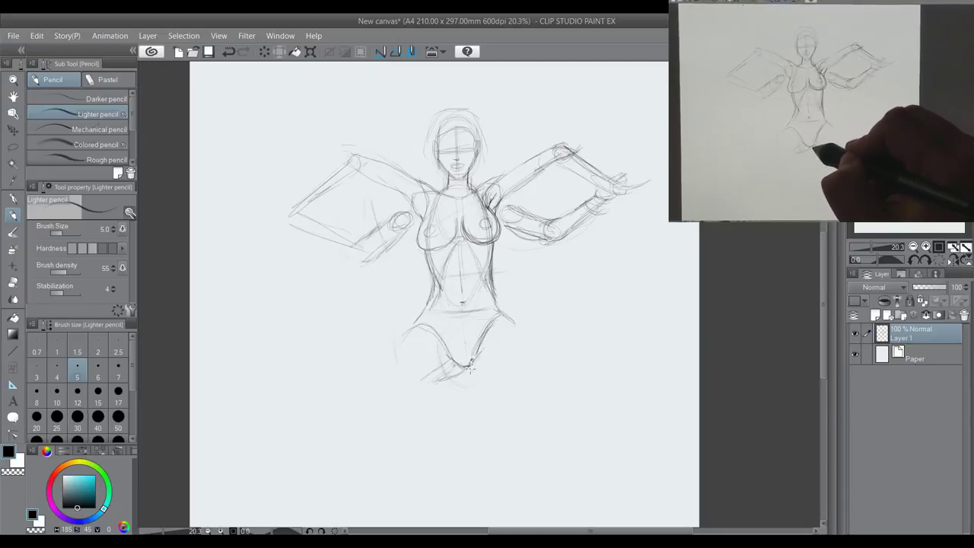
{"action": "left_click_drag", "start_coordinate": [457, 373], "coordinate": [499, 373]}
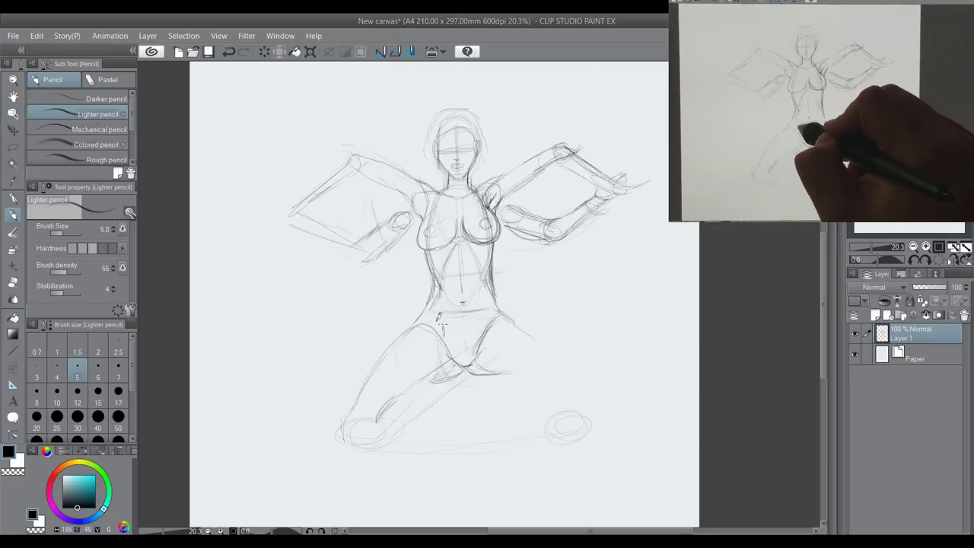
Step: Sketch the crossed lotus-pose legs over the rough leg shapes
{"action": "left_click", "coordinate": [434, 323]}
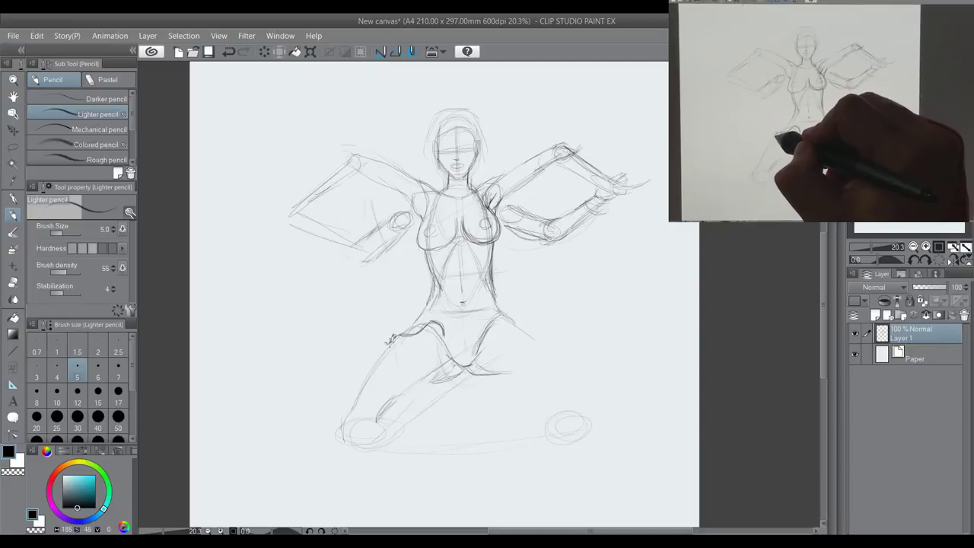
{"action": "left_click", "coordinate": [390, 344]}
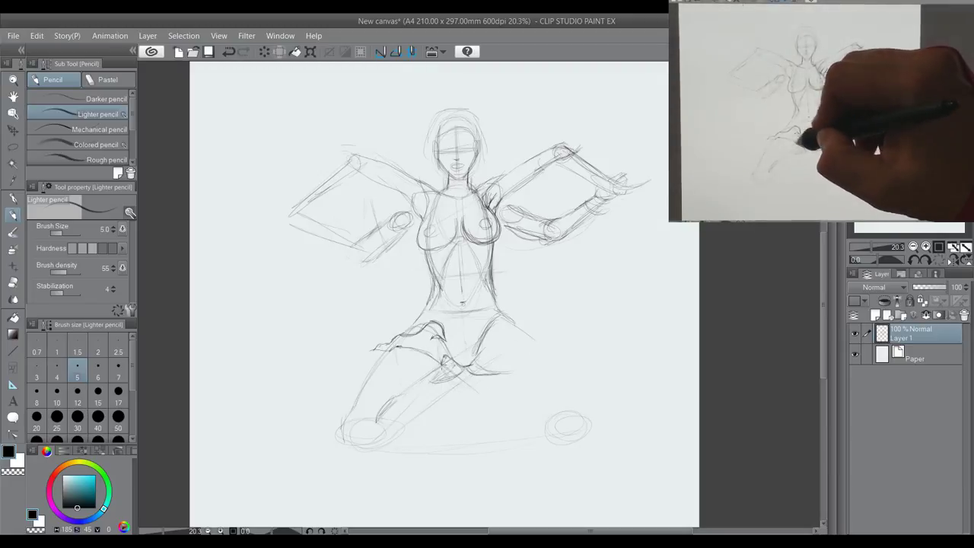
{"action": "left_click_drag", "start_coordinate": [442, 358], "coordinate": [533, 393]}
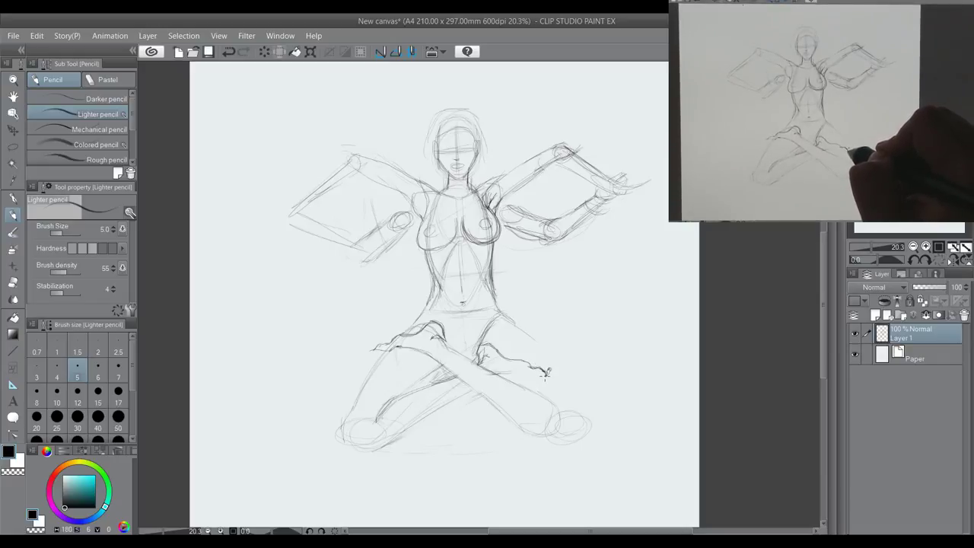
Step: Refine the crossed legs and redraw the hips into the lotus pose
{"action": "left_click_drag", "start_coordinate": [548, 370], "coordinate": [533, 378]}
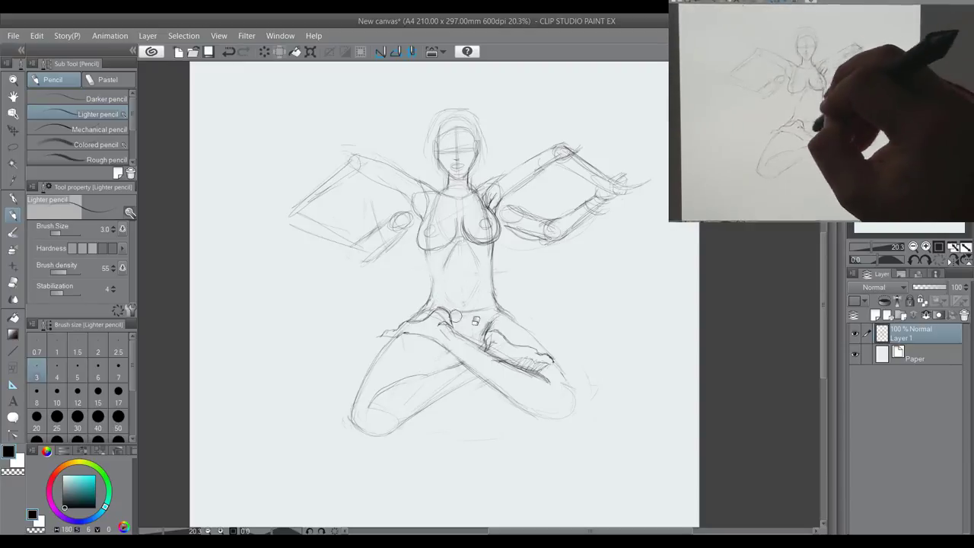
{"action": "left_click_drag", "start_coordinate": [466, 251], "coordinate": [469, 319]}
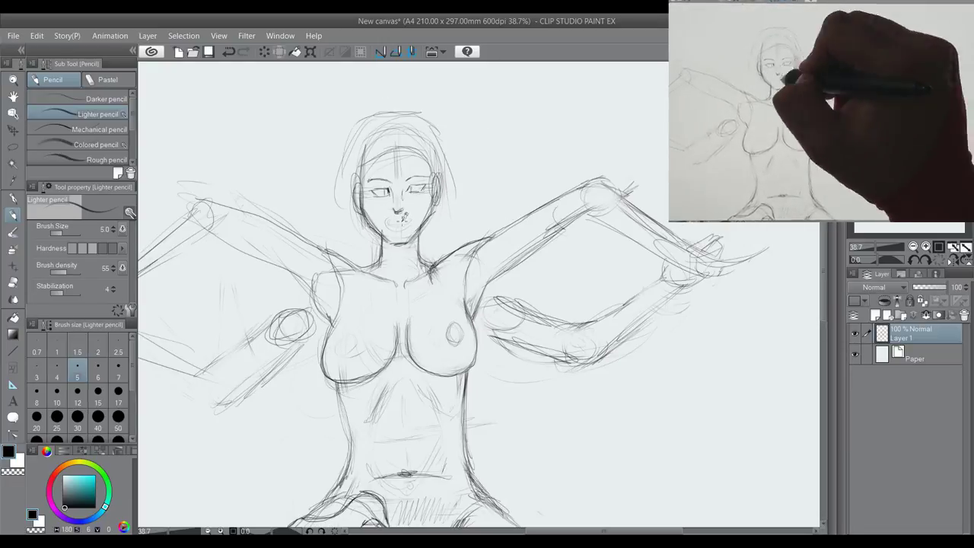
Step: Sketch facial features and short hair, then clean up the crossed-leg lines
{"action": "left_click_drag", "start_coordinate": [373, 213], "coordinate": [411, 228]}
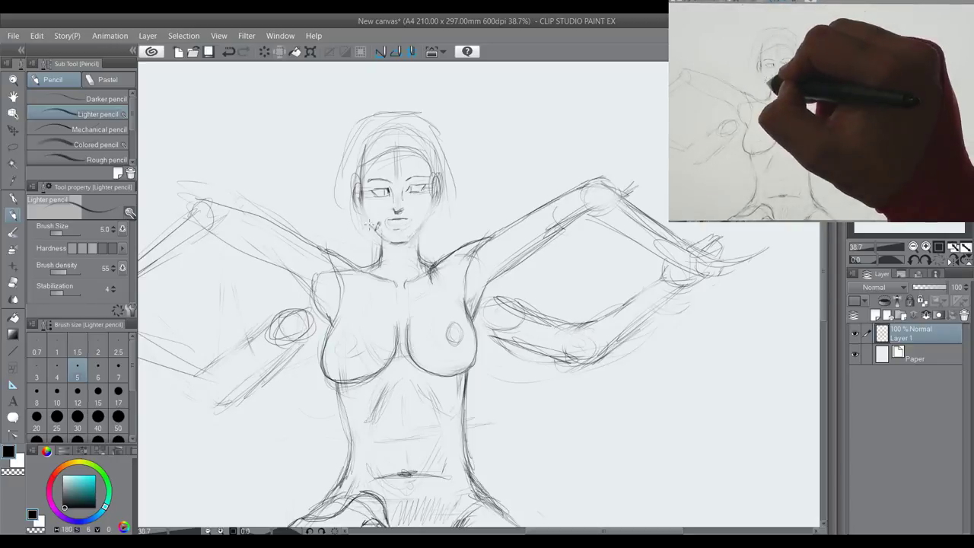
{"action": "left_click_drag", "start_coordinate": [395, 221], "coordinate": [472, 266]}
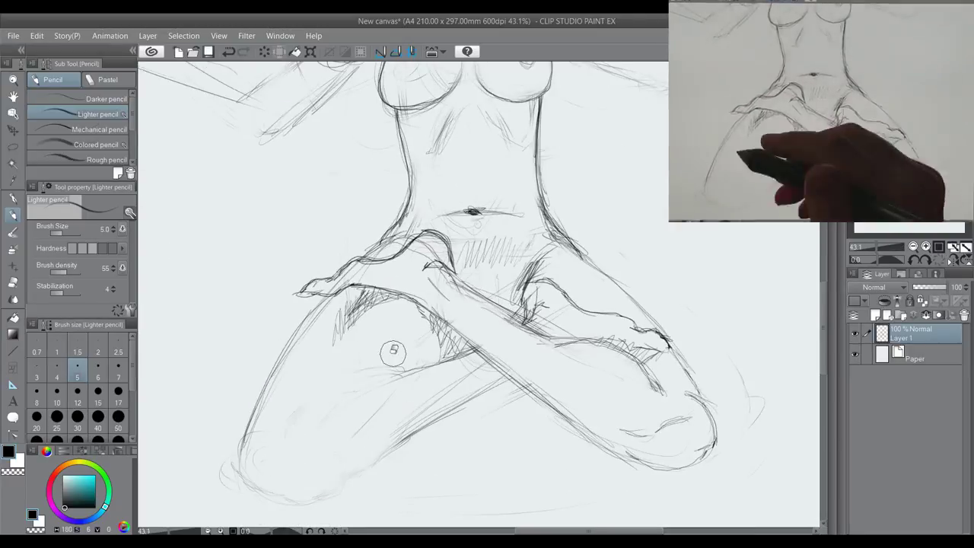
{"action": "left_click_drag", "start_coordinate": [393, 350], "coordinate": [305, 427]}
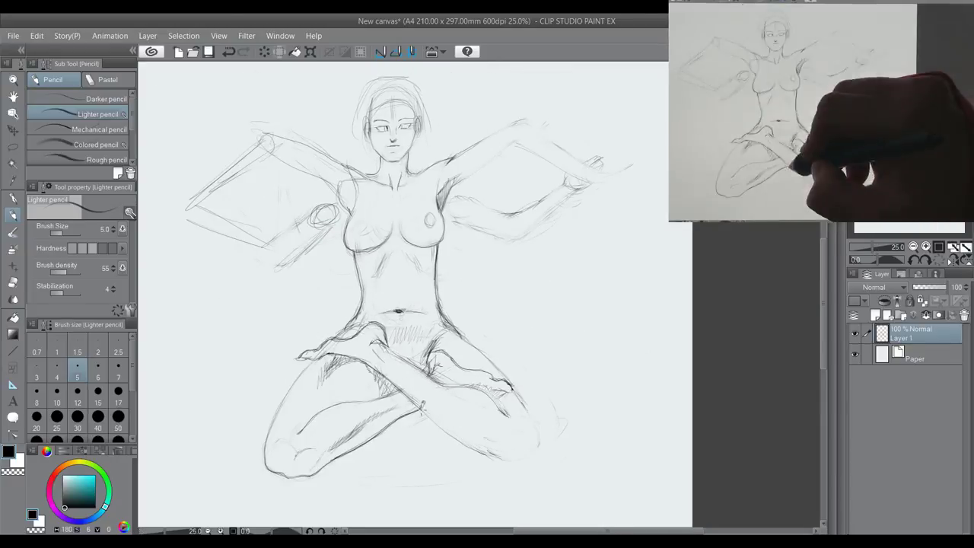
Step: Pencil details into the lower legs, feet and shins
{"action": "left_click_drag", "start_coordinate": [424, 408], "coordinate": [533, 442]}
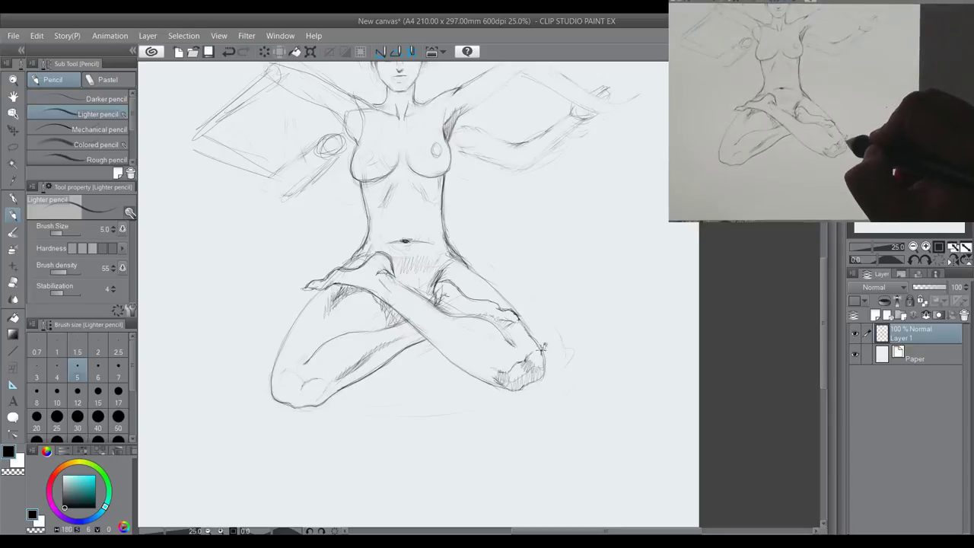
{"action": "left_click_drag", "start_coordinate": [426, 327], "coordinate": [540, 350]}
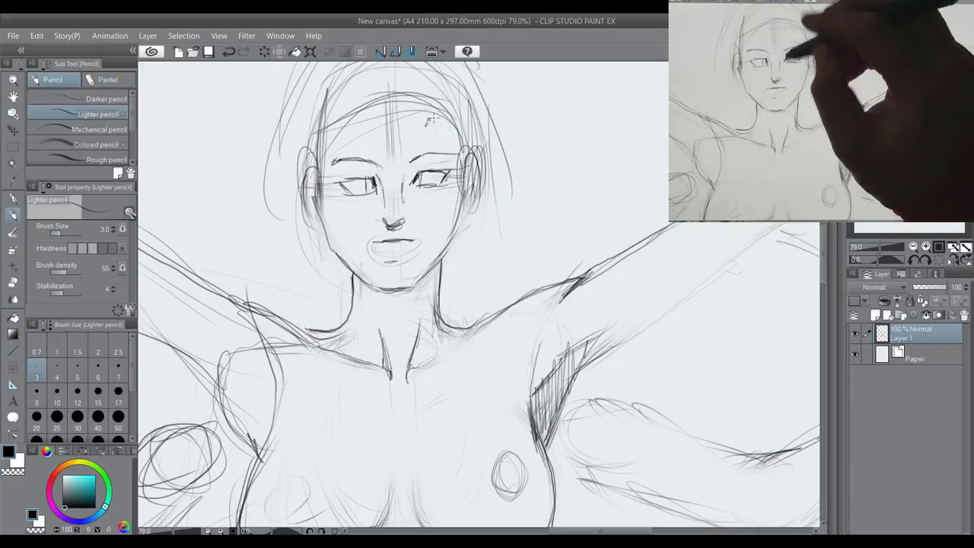
Step: Darken the eyebrows, eye outlines, nose side and lips with the Lighter pencil
{"action": "left_click_drag", "start_coordinate": [358, 183], "coordinate": [434, 180]}
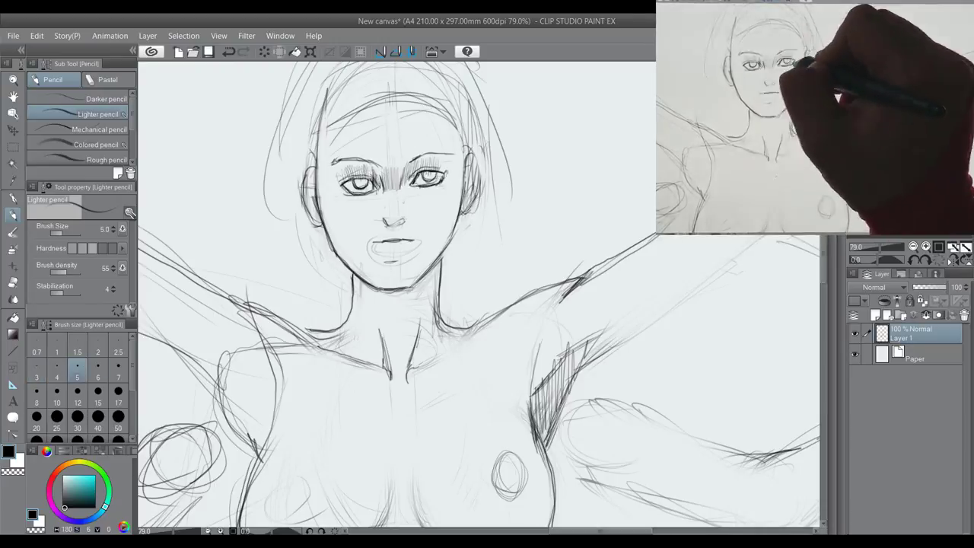
{"action": "left_click_drag", "start_coordinate": [350, 183], "coordinate": [439, 180]}
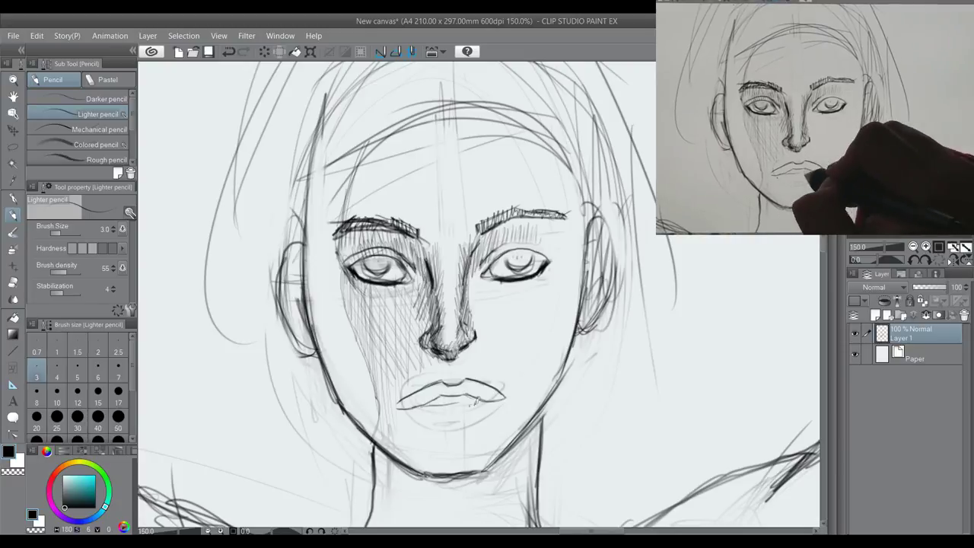
Step: Hatch shadow lines across both cheeks, the jaw and chin
{"action": "left_click_drag", "start_coordinate": [426, 393], "coordinate": [472, 415]}
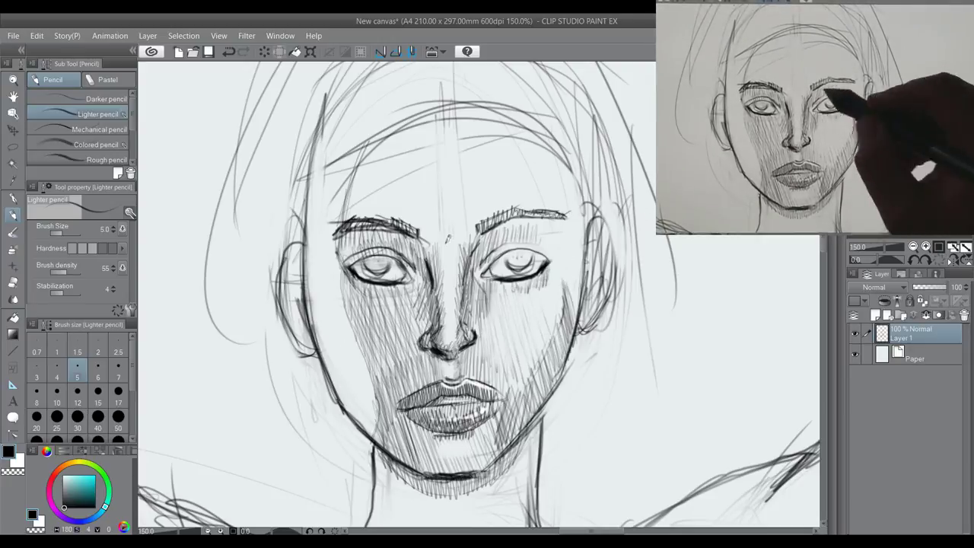
{"action": "left_click_drag", "start_coordinate": [517, 221], "coordinate": [548, 244]}
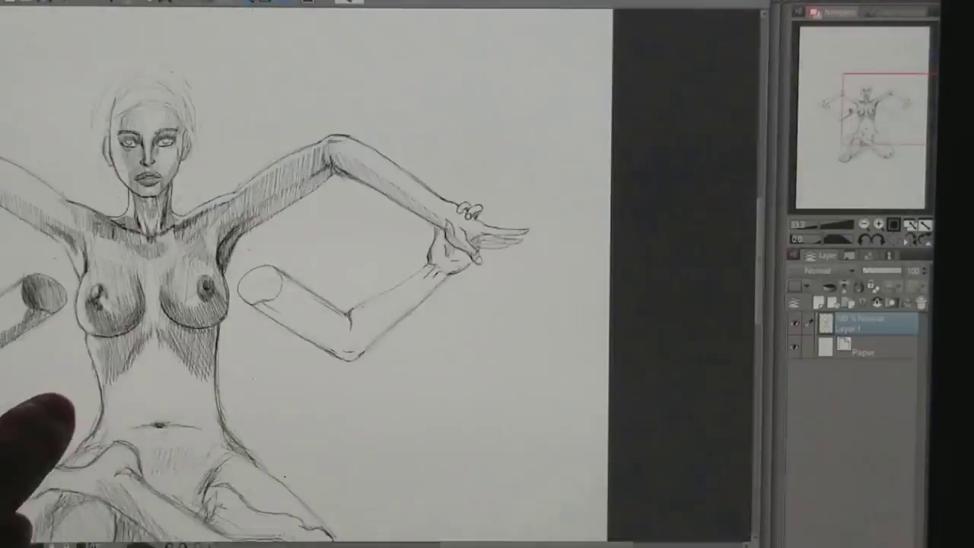
{"action": "mouse_move", "coordinate": [305, 153]}
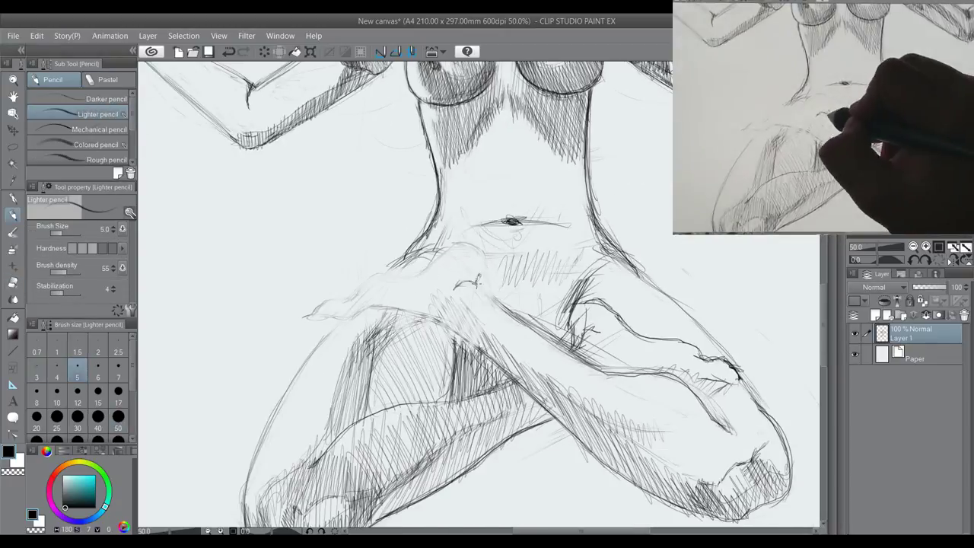
Step: Draw and hatch the crossed legs with the feet resting over the knees
{"action": "left_click_drag", "start_coordinate": [343, 305], "coordinate": [472, 259]}
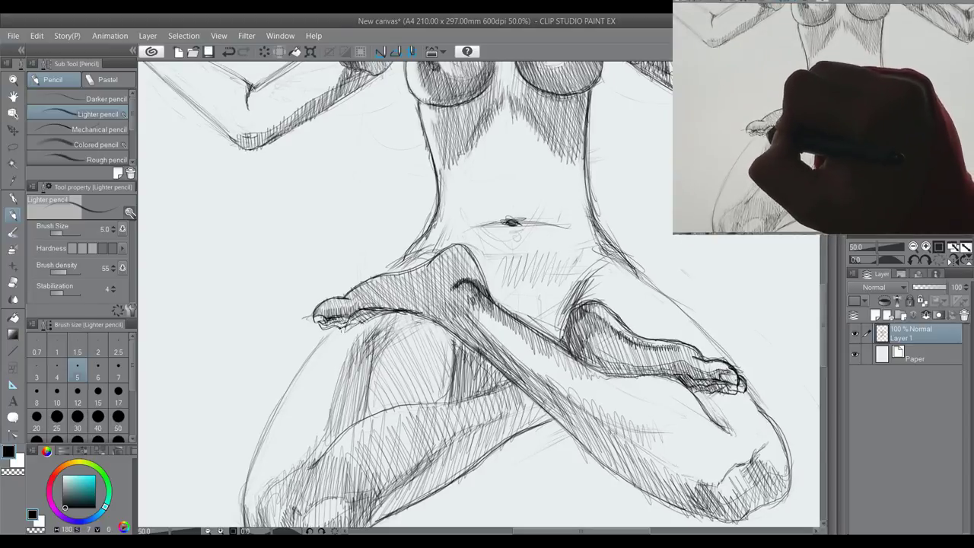
{"action": "left_click_drag", "start_coordinate": [456, 221], "coordinate": [563, 225]}
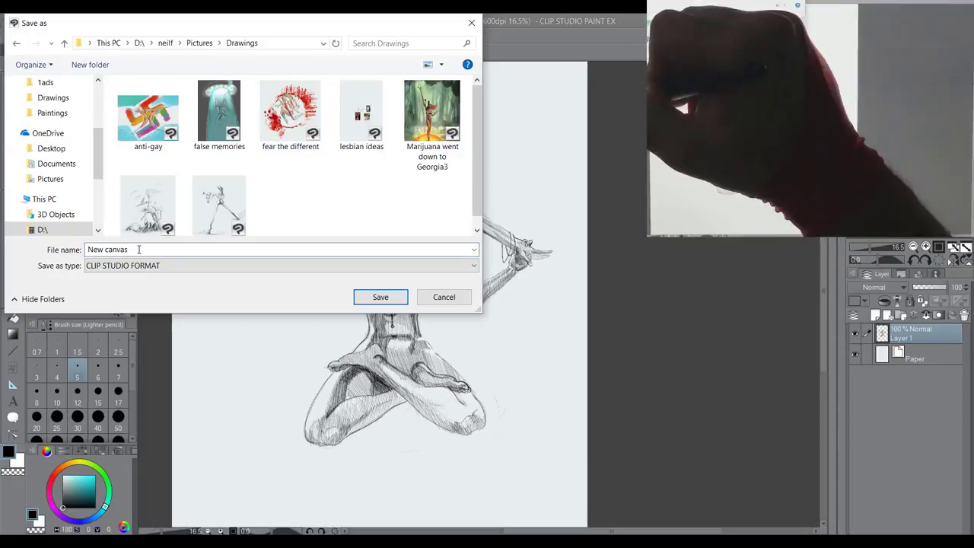
Step: Save the drawing as 'born again' and resize the canvas to a wider landscape format
{"action": "left_click", "coordinate": [380, 297]}
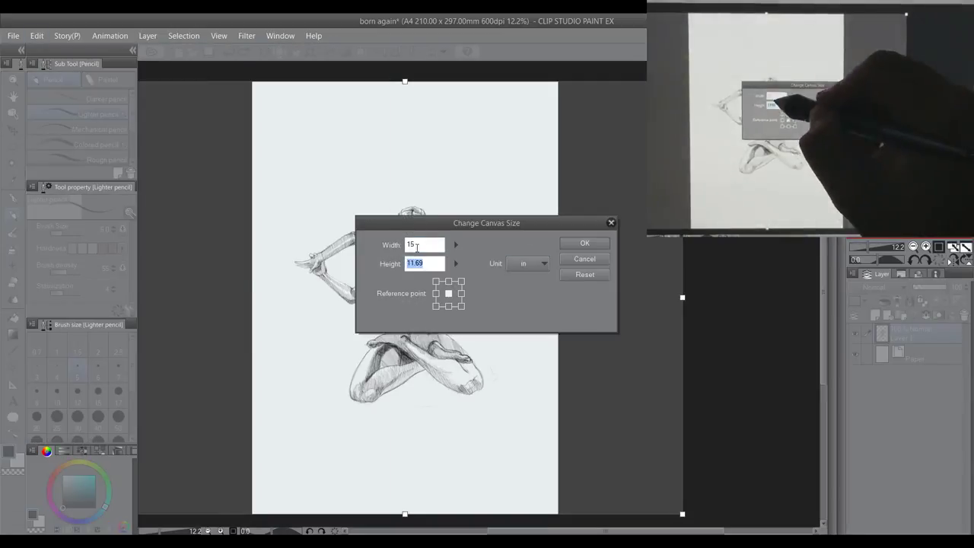
{"action": "left_click", "coordinate": [585, 243]}
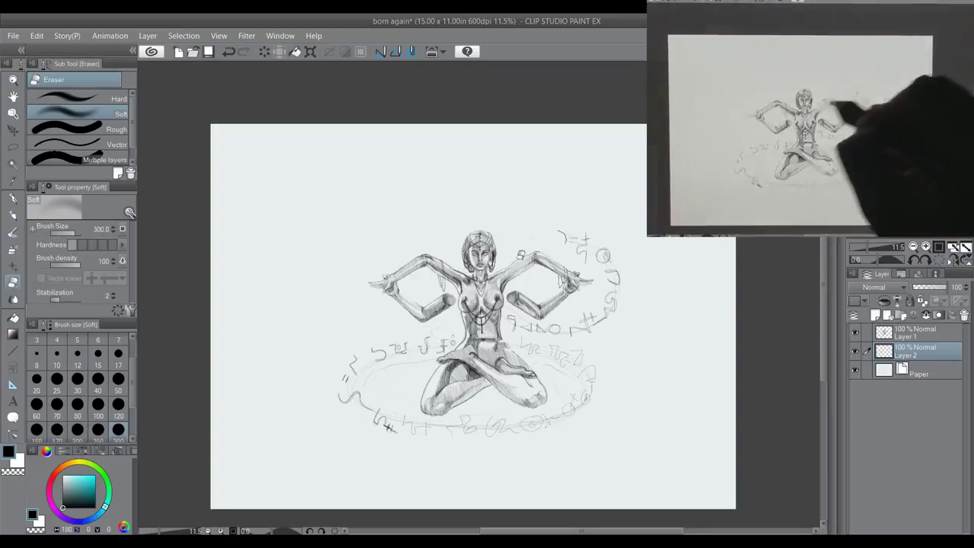
Step: Draw a ring of alien script around the figure on a new layer
{"action": "left_click", "coordinate": [53, 79]}
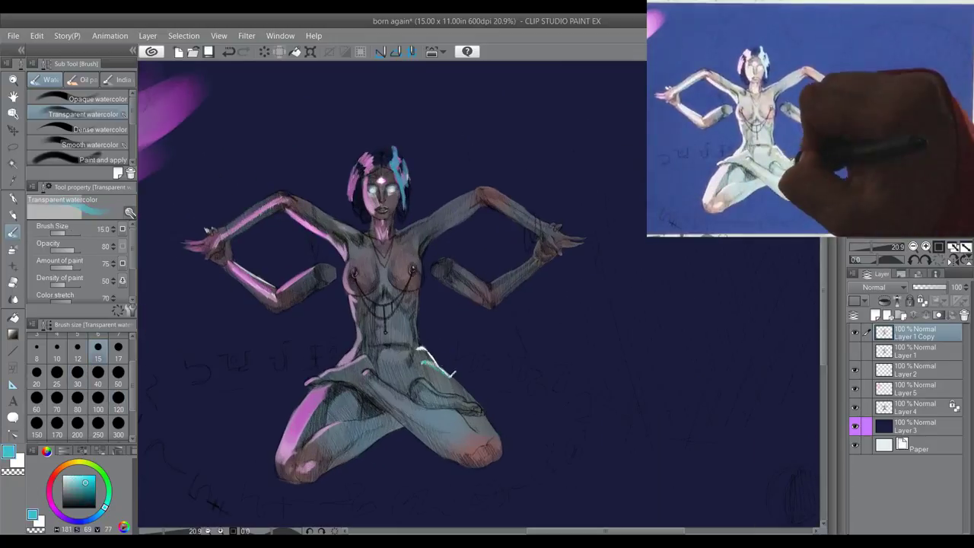
Step: Brush watercolor color and pink light onto the figure over the navy background
{"action": "left_click_drag", "start_coordinate": [494, 213], "coordinate": [533, 259]}
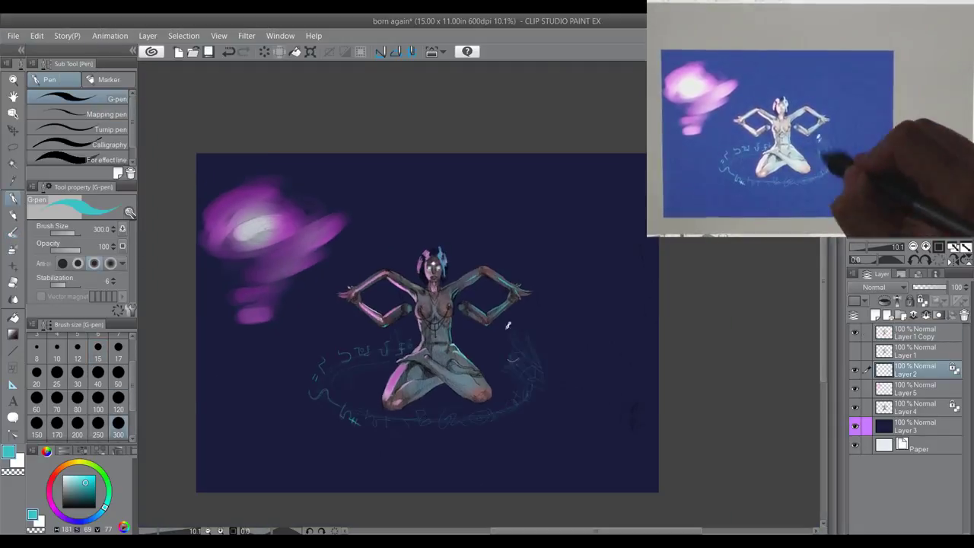
Step: Scale and rotate the planet circle layer via Edit > Transform
{"action": "left_click", "coordinate": [36, 35]}
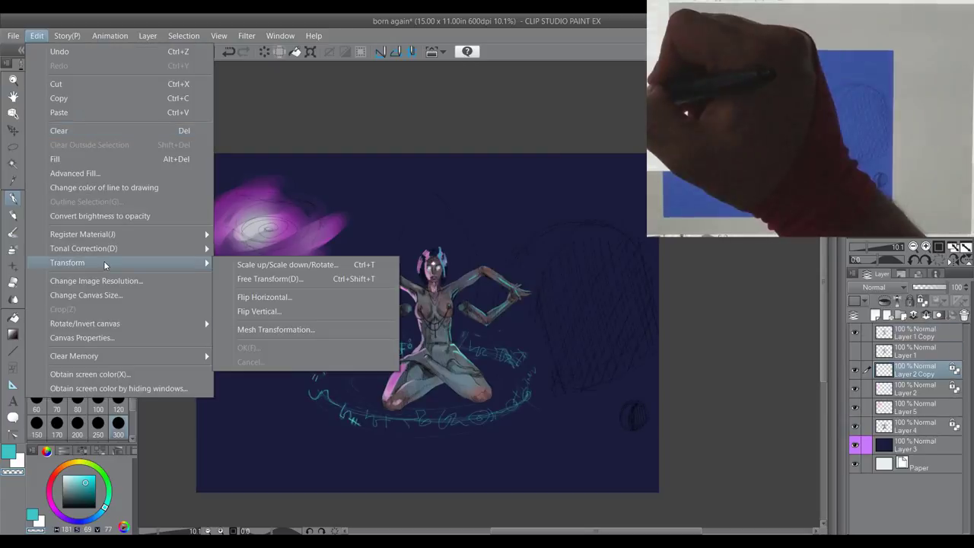
{"action": "left_click", "coordinate": [148, 37]}
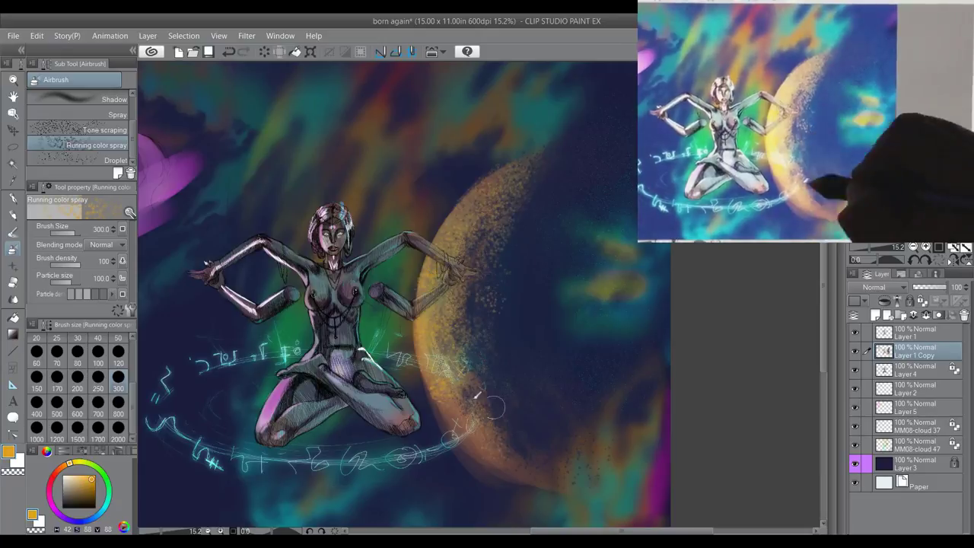
Step: Spray more nebula color around the golden planet with the Running color spray
{"action": "left_click_drag", "start_coordinate": [494, 403], "coordinate": [500, 282]}
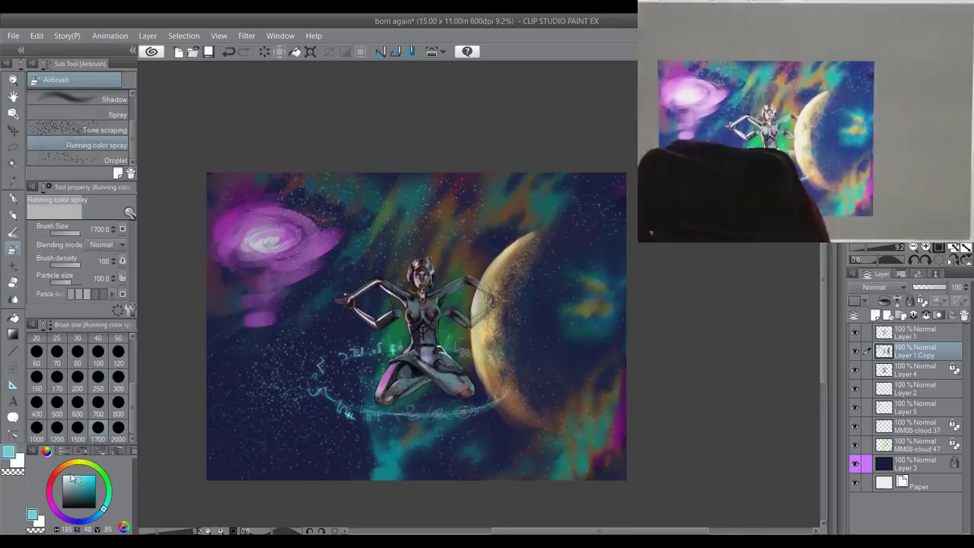
Step: Merge the visible painted layers and spray star sparkles below the figure
{"action": "left_click", "coordinate": [118, 114]}
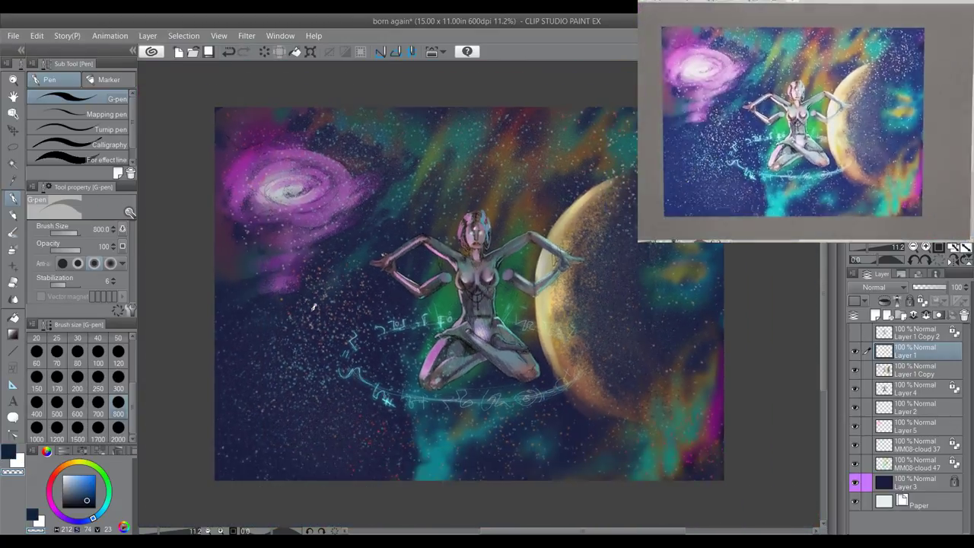
{"action": "left_click", "coordinate": [148, 36]}
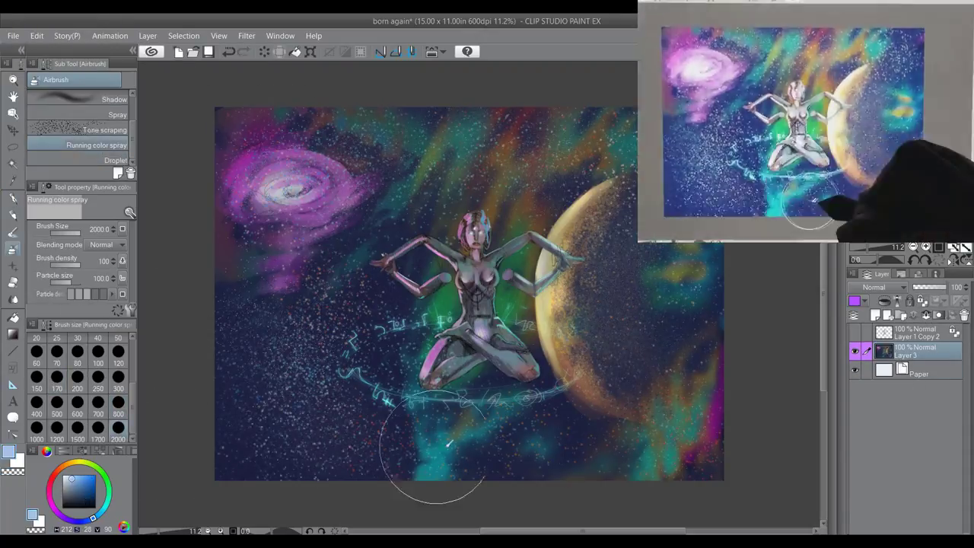
{"action": "left_click", "coordinate": [122, 243]}
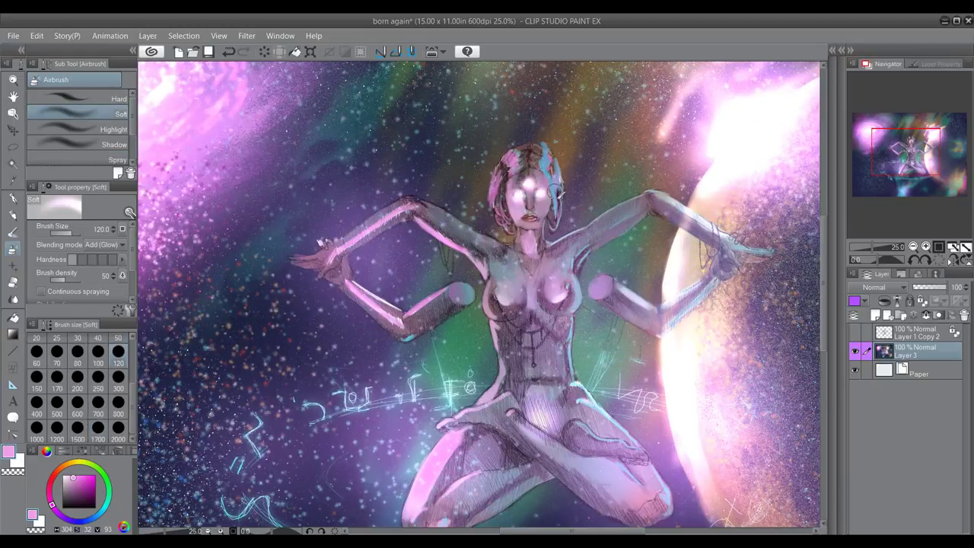
Step: Airbrush glowing pink-violet light over the figure's face, torso and planet rim
{"action": "left_click", "coordinate": [551, 408]}
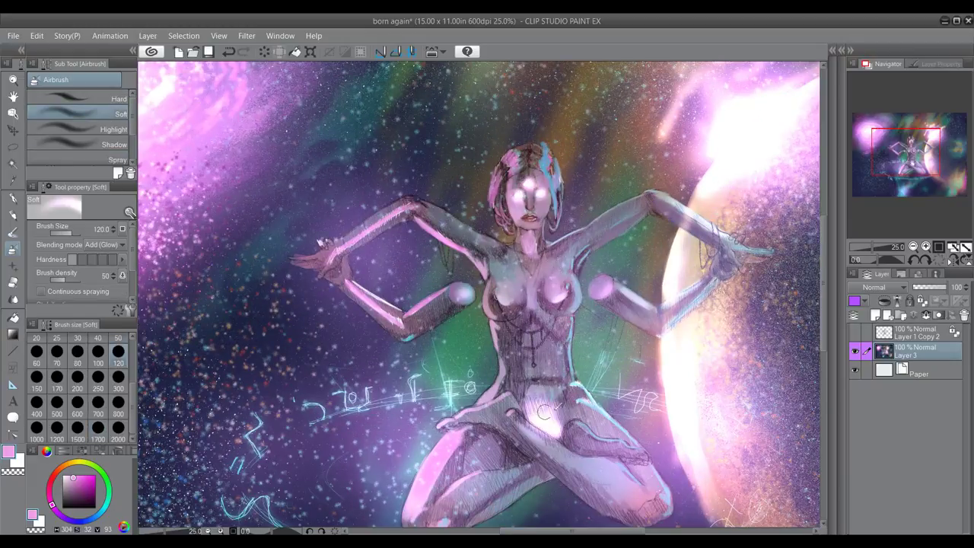